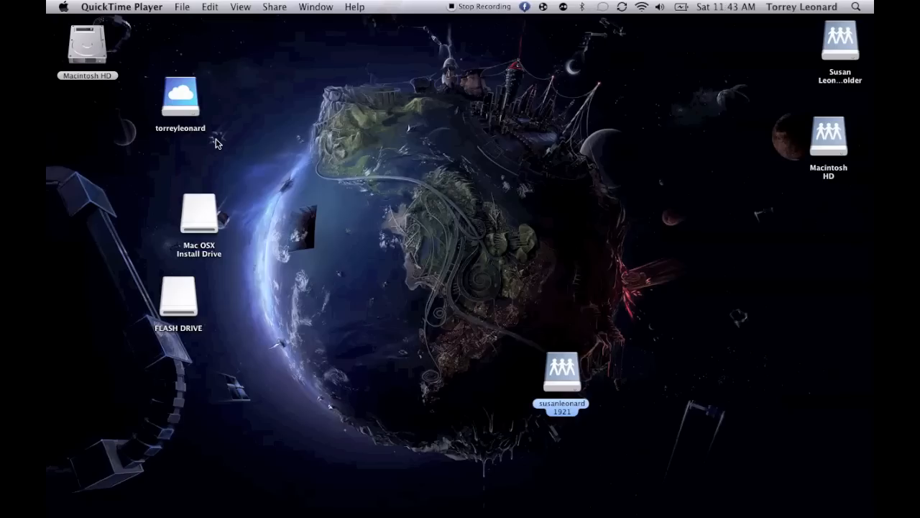
mouse_move(439, 178)
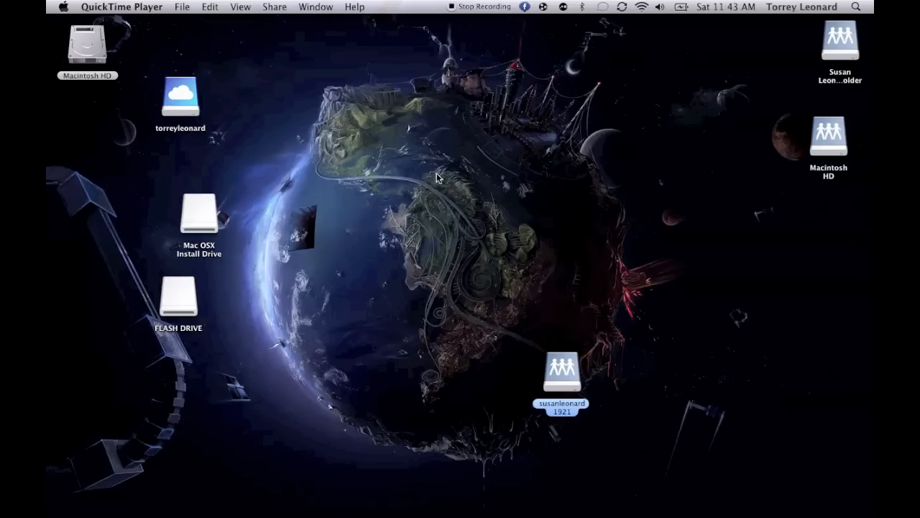
mouse_move(394, 155)
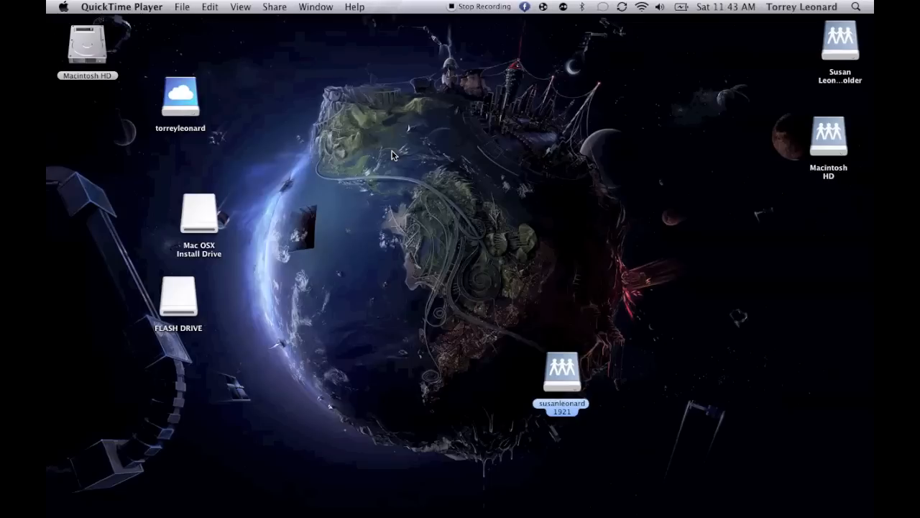
mouse_move(172, 44)
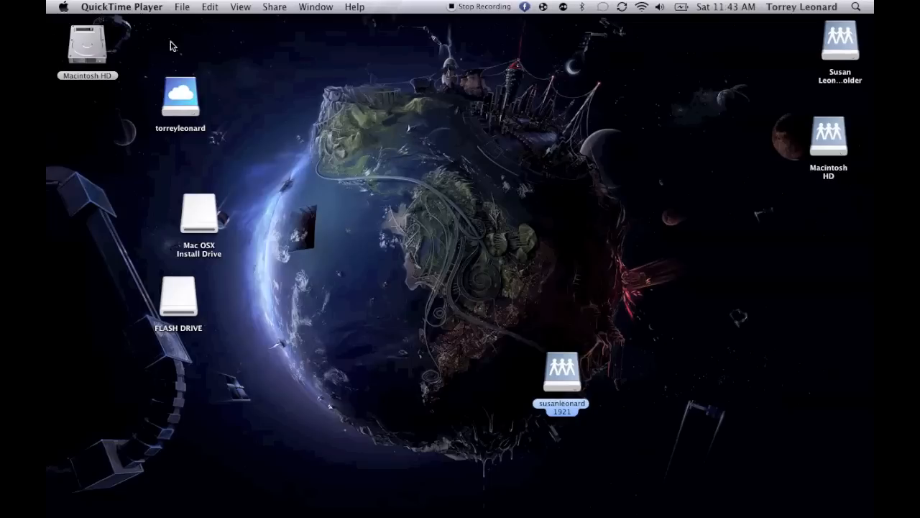
mouse_move(438, 213)
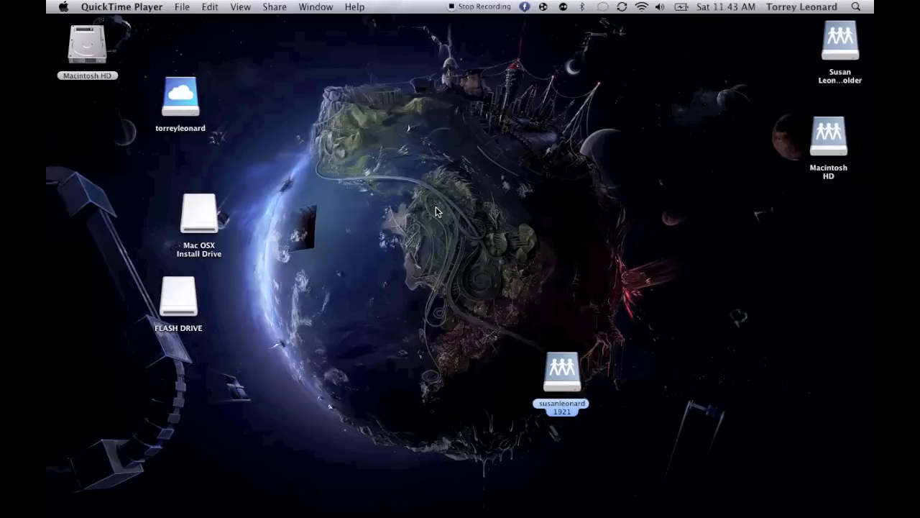
Check the Mac OS X version in About This Mac, then group the two drive icons on the desktop
click(63, 6)
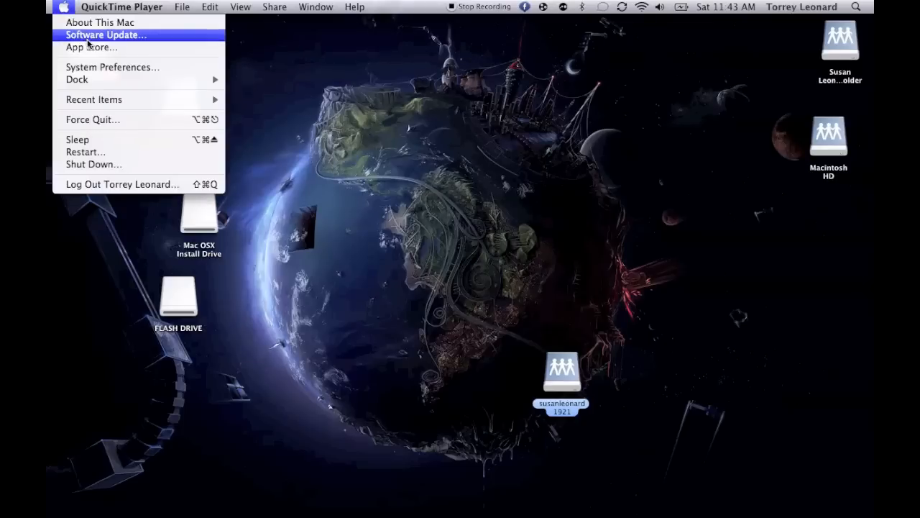
click(99, 23)
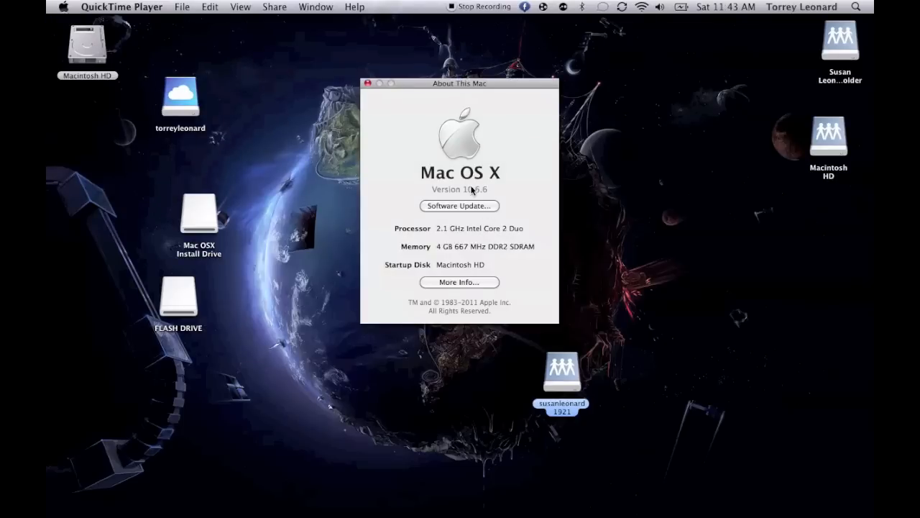
click(367, 82)
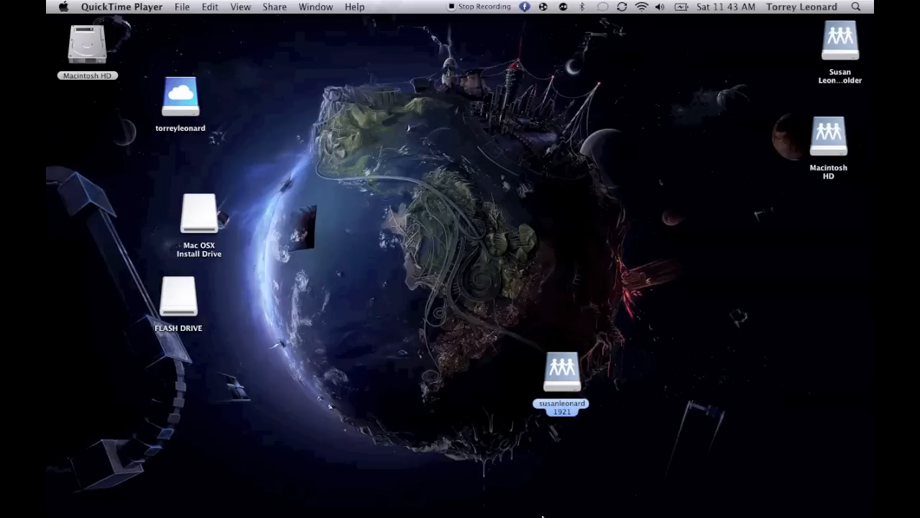
mouse_move(452, 209)
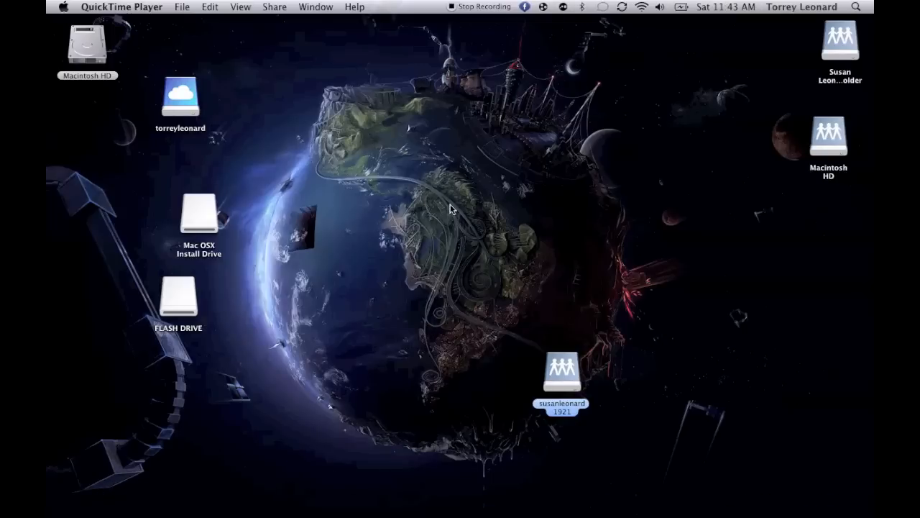
mouse_move(515, 302)
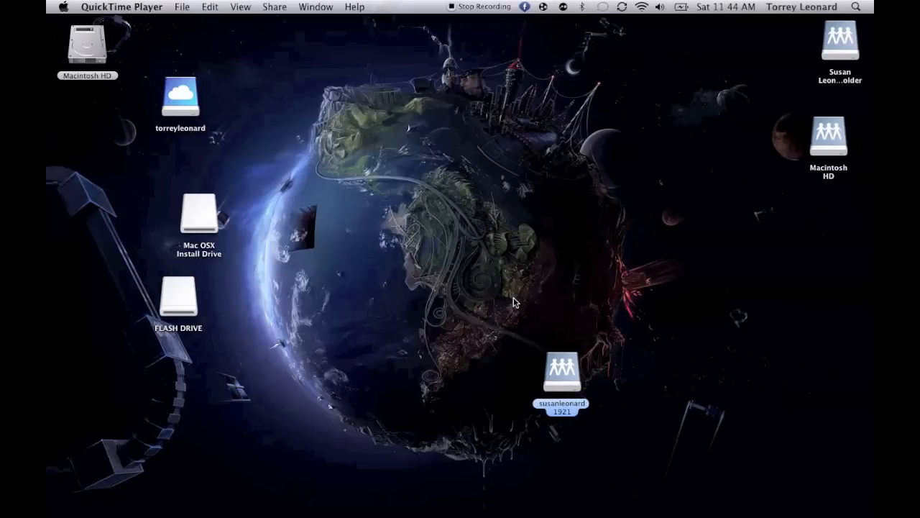
mouse_move(301, 345)
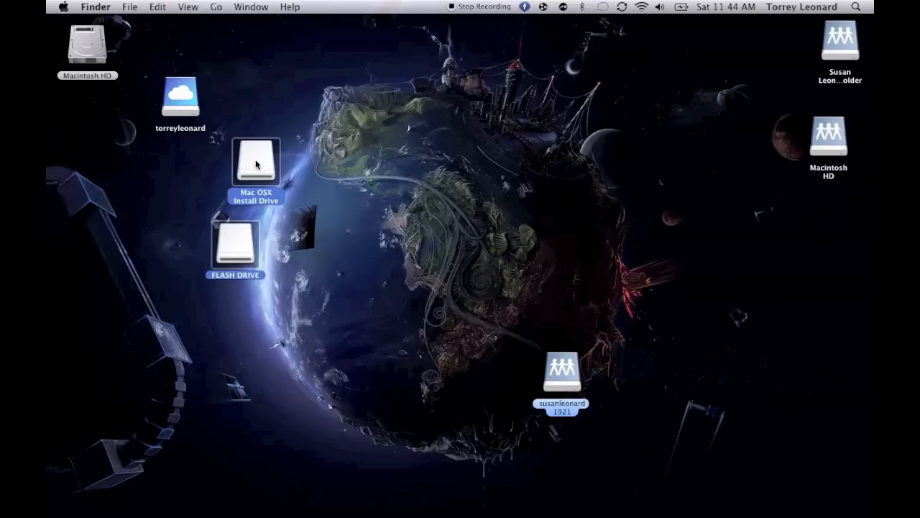
click(340, 259)
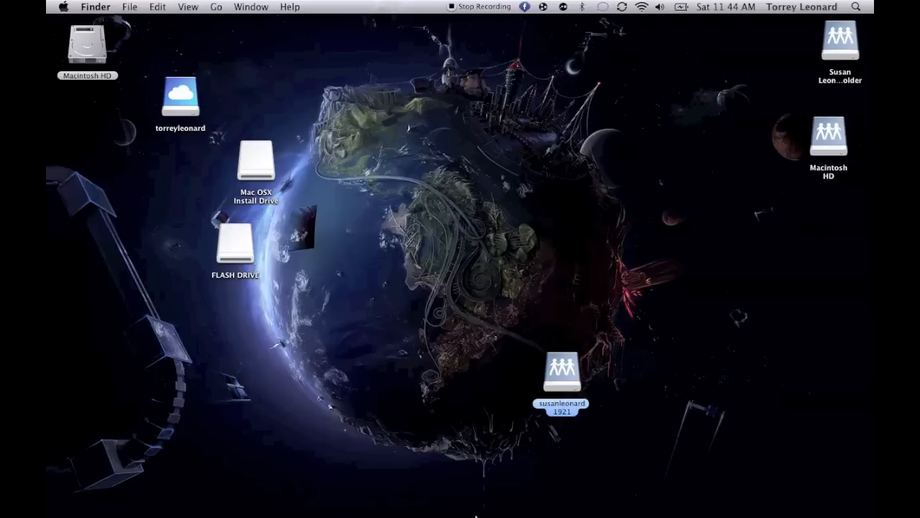
mouse_move(315, 276)
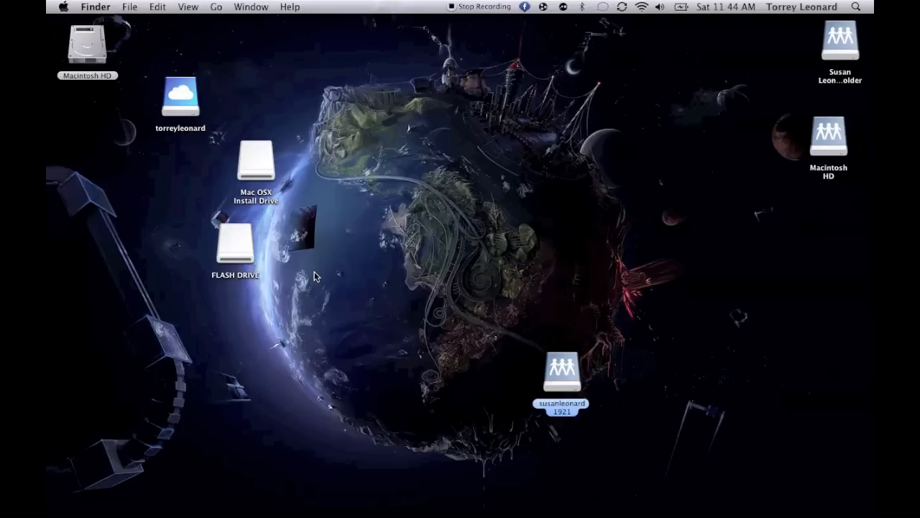
mouse_move(661, 6)
text(disk u)
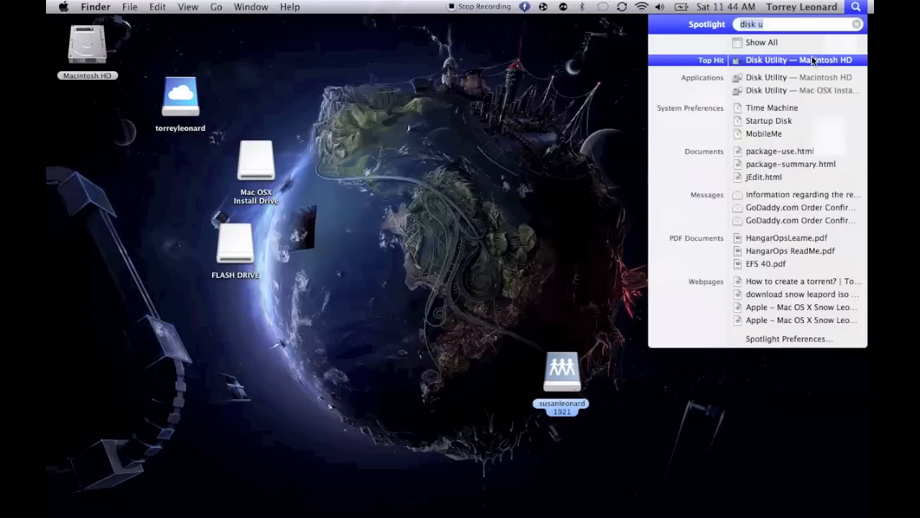
Launch Disk Utility from Spotlight and select the 16.01 GB SanDisk Cruzer disk
click(778, 61)
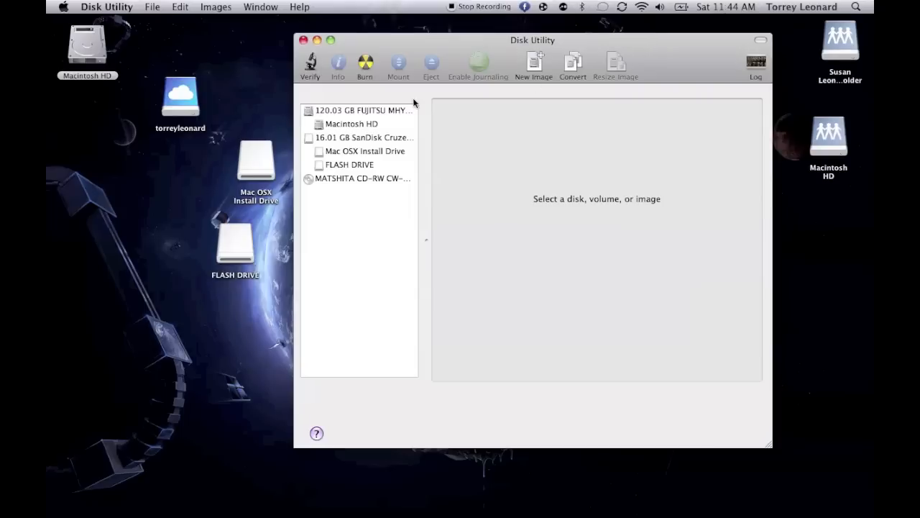
click(363, 138)
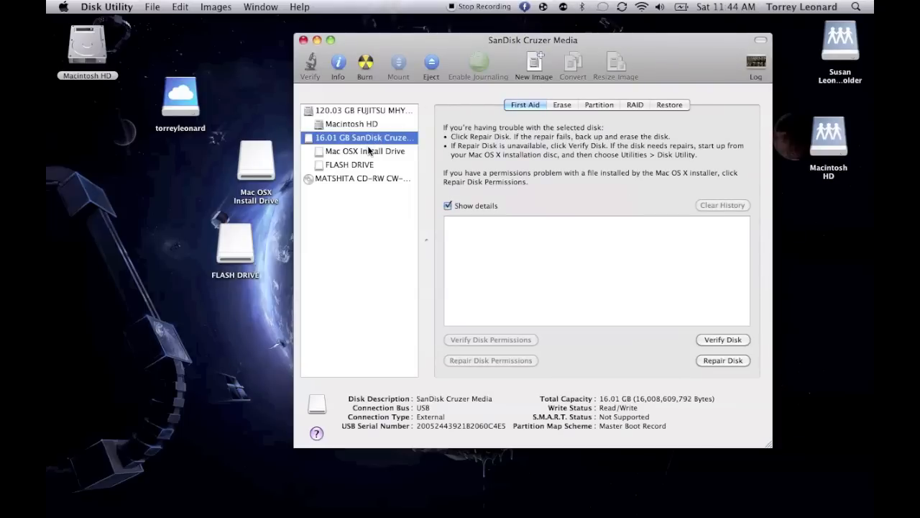
mouse_move(362, 151)
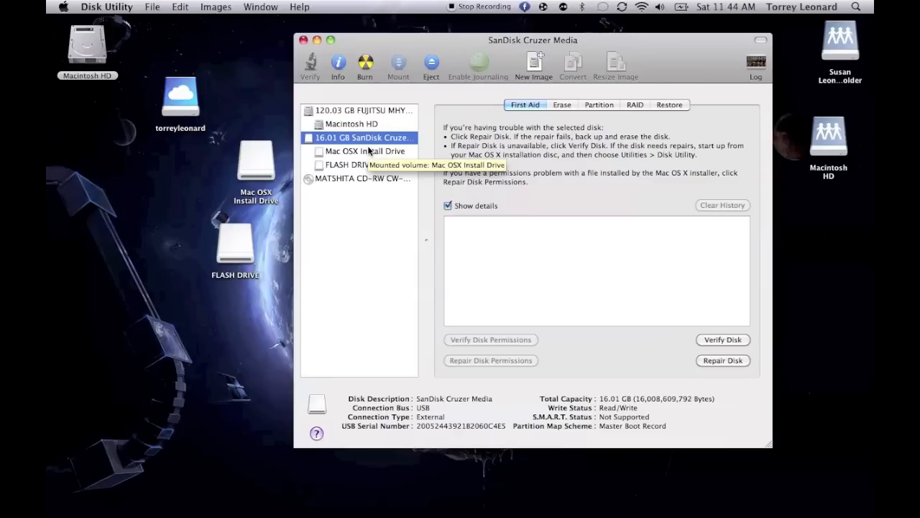
mouse_move(604, 109)
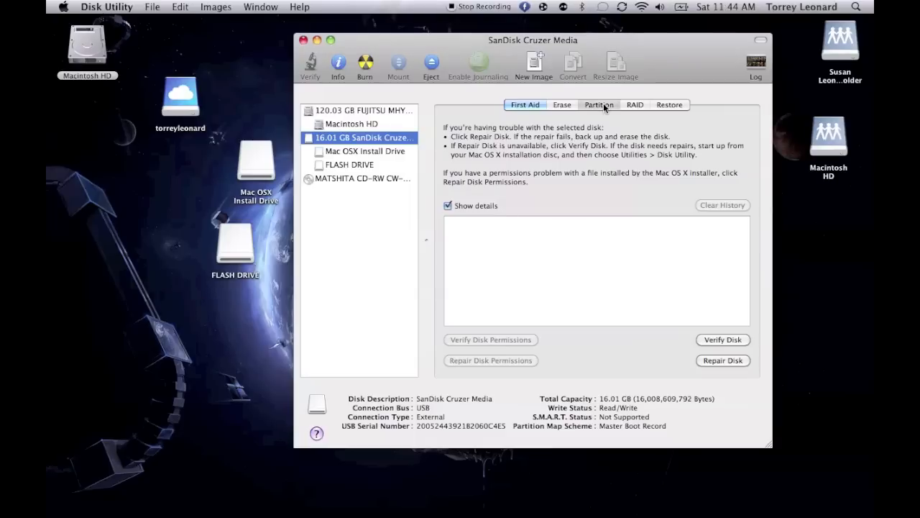
Split the SanDisk disk into two partitions named Flash Drive and a 7.30 GB Mac Install Drive
click(598, 104)
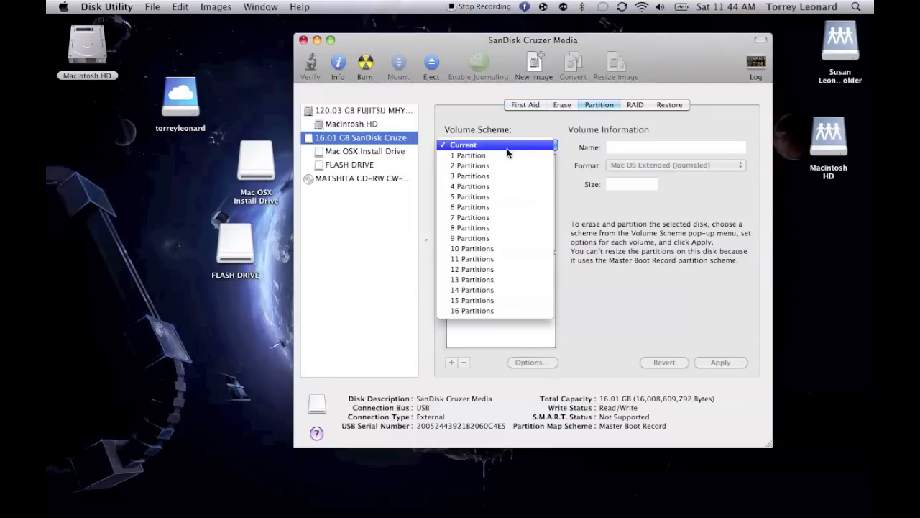
click(469, 165)
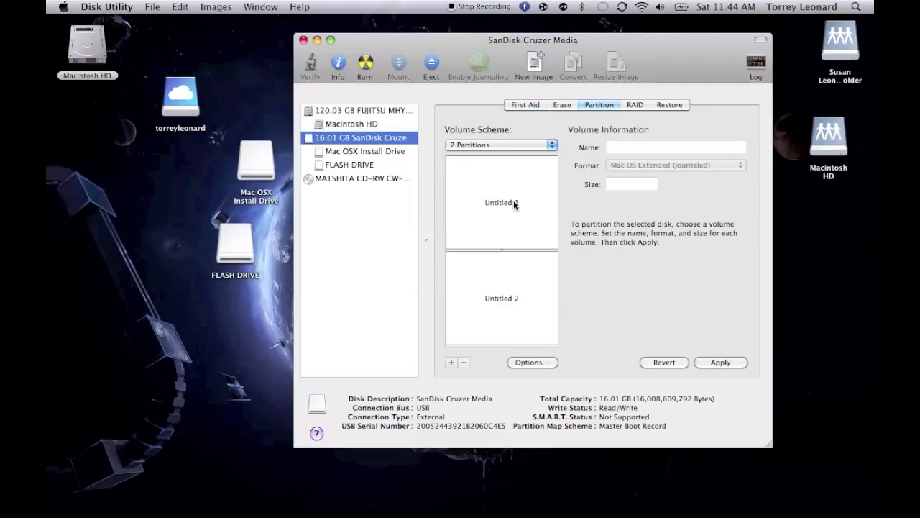
click(500, 201)
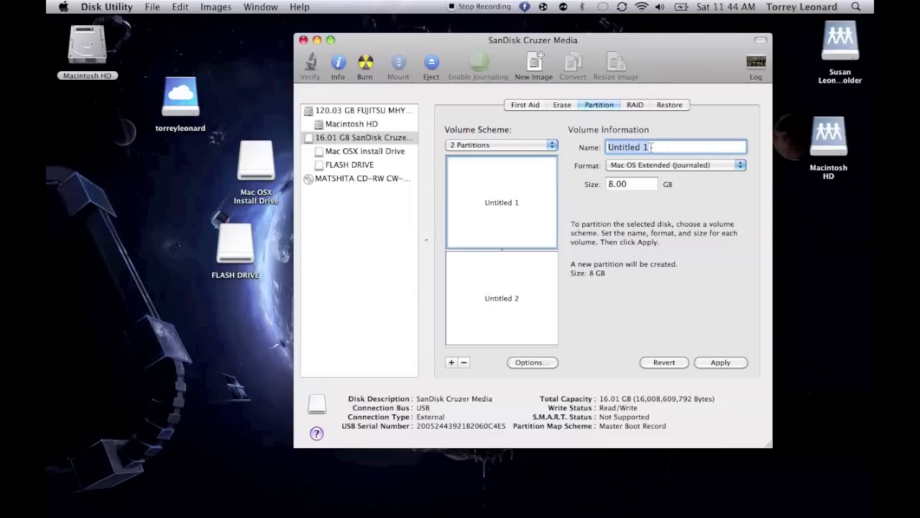
text(Flash Drive)
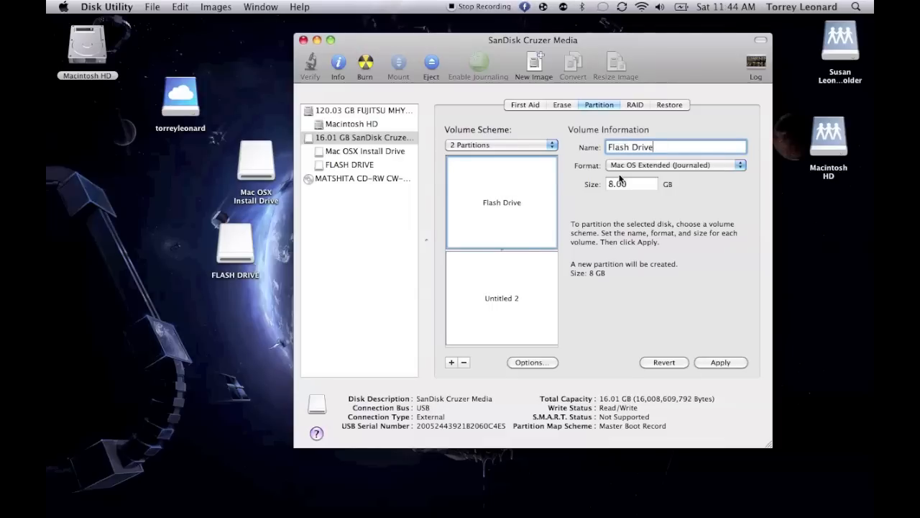
click(500, 297)
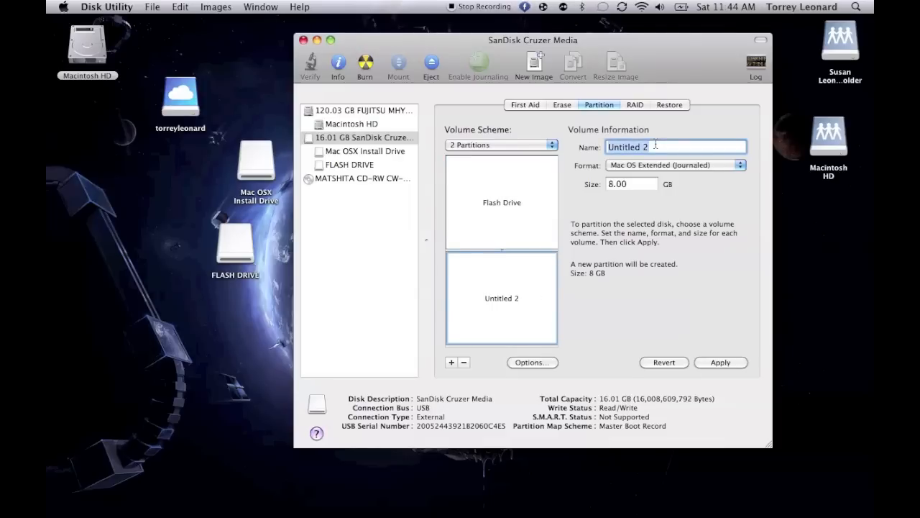
text(Mac Install)
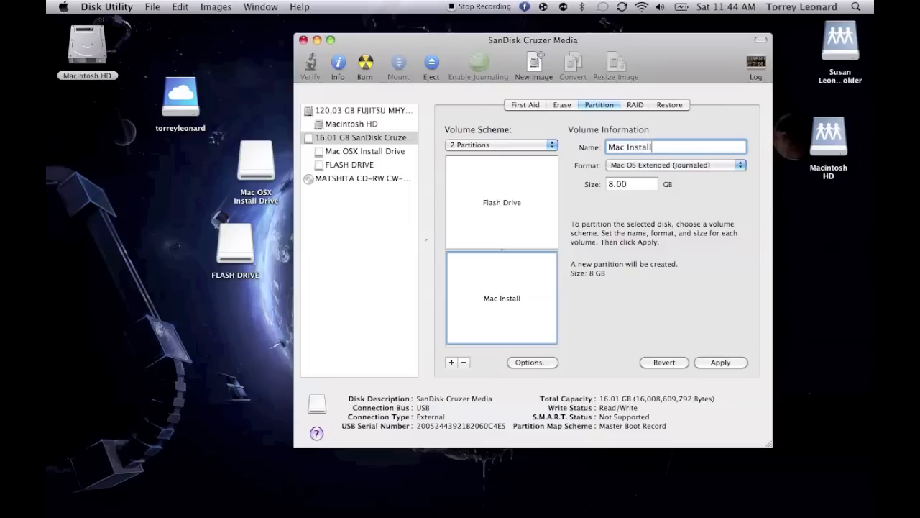
text(Drive)
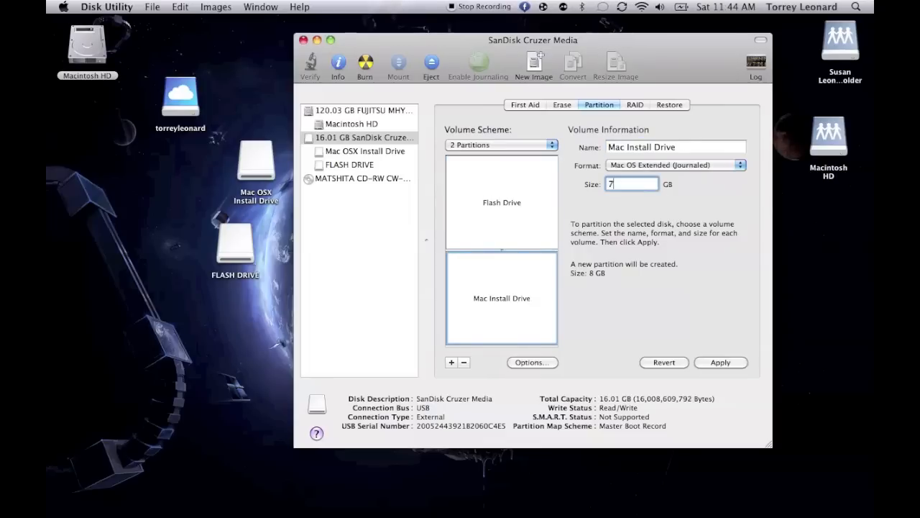
text(7.30)
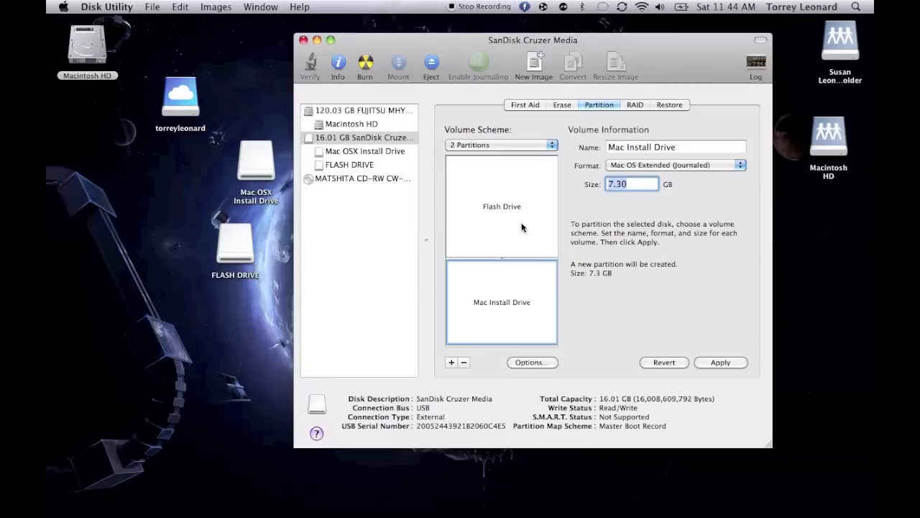
Review the sizes of the Flash Drive and Mac Install Drive partitions
click(501, 207)
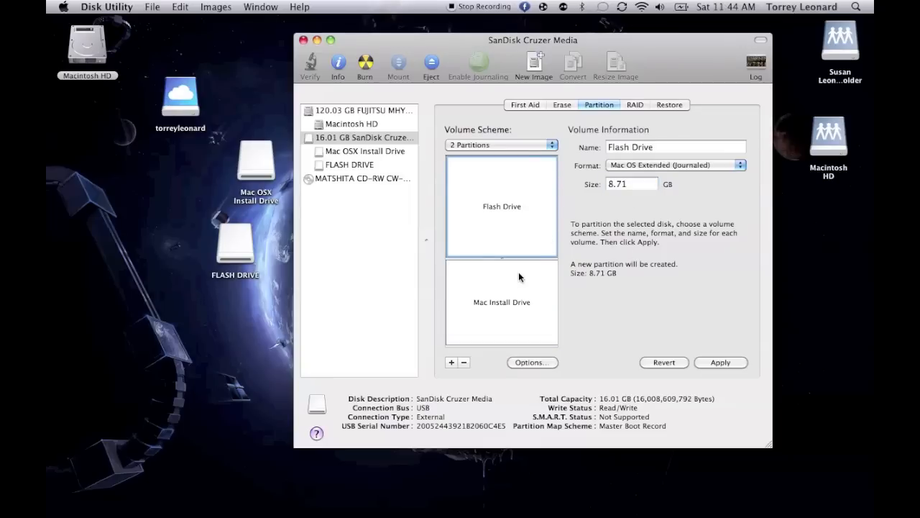
mouse_move(541, 279)
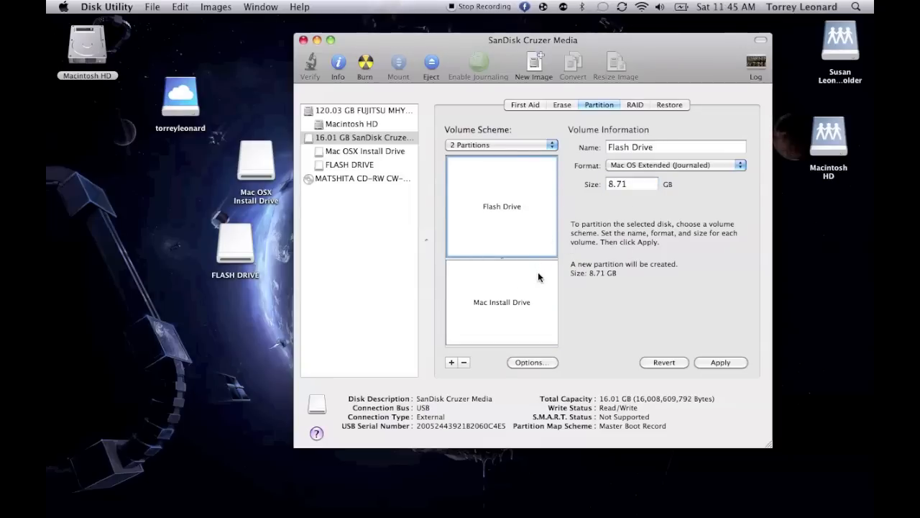
click(500, 302)
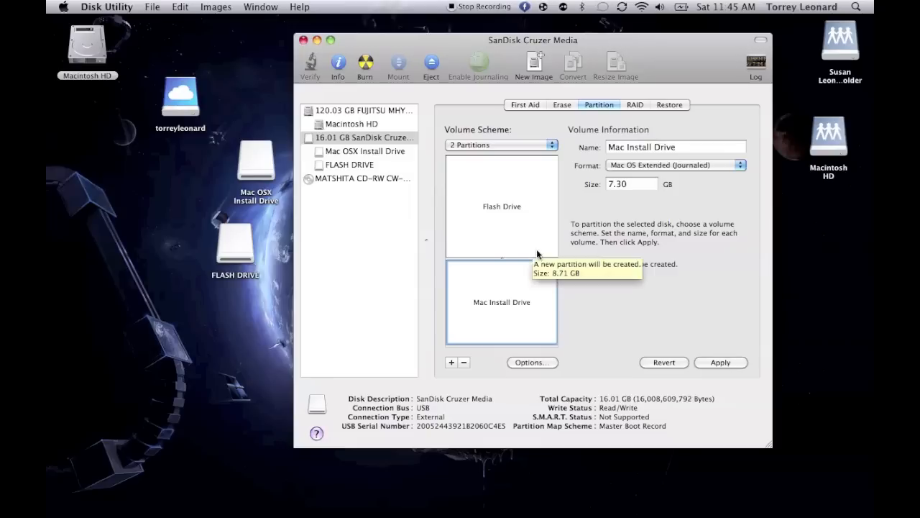
mouse_move(387, 207)
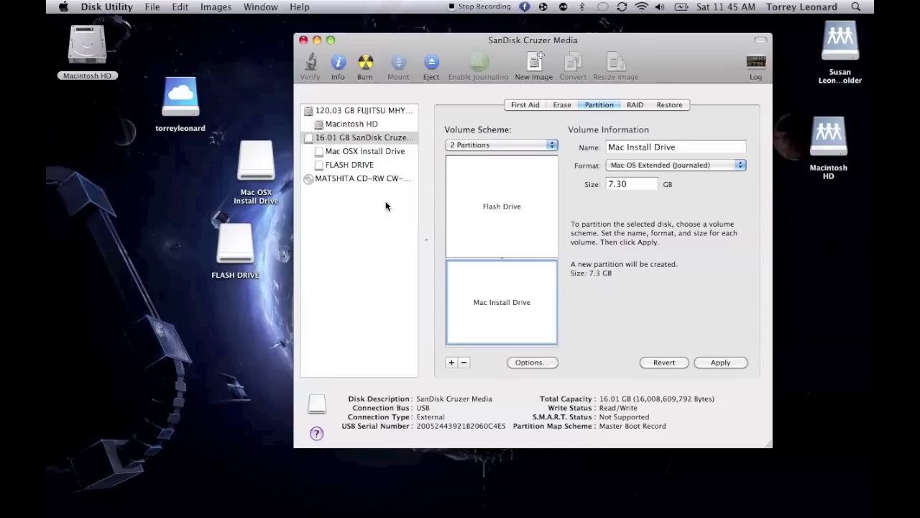
mouse_move(706, 362)
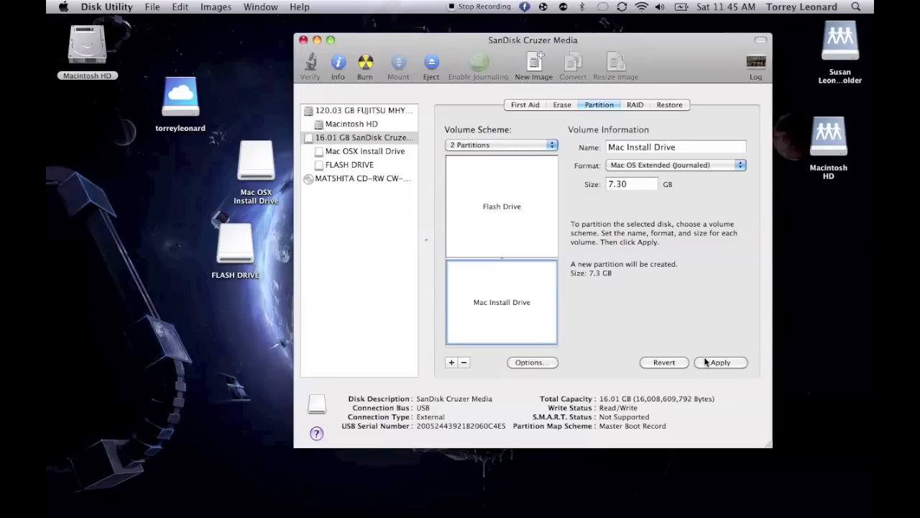
mouse_move(549, 115)
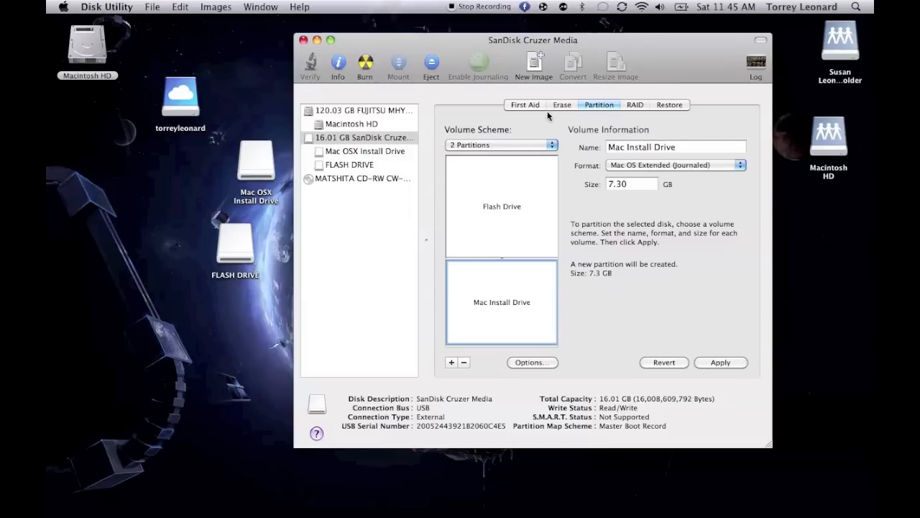
Compare the FLASH DRIVE and Mac OSX Install Drive volumes, ending on the 8.13 GB install volume
click(352, 164)
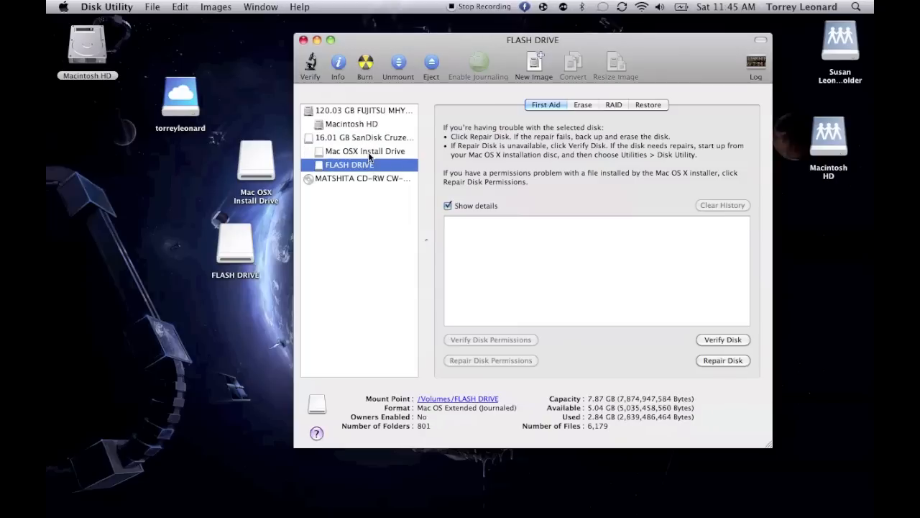
click(365, 151)
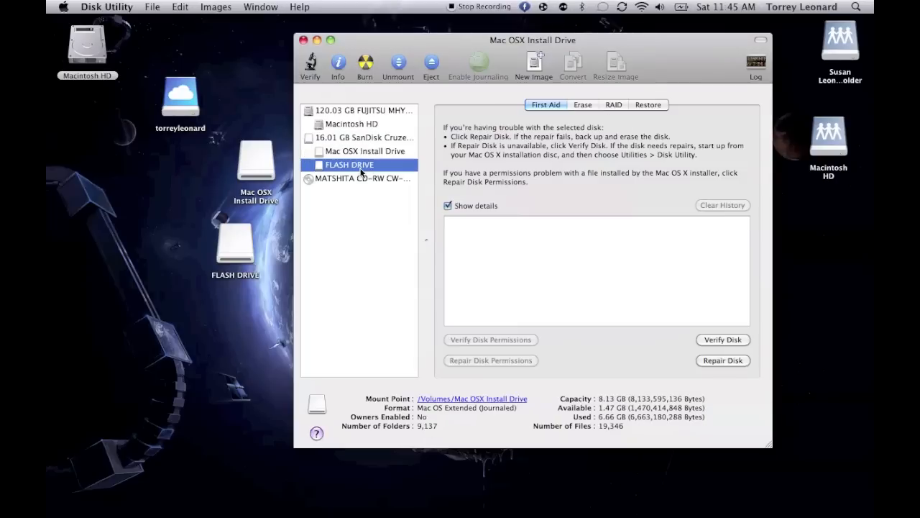
click(350, 163)
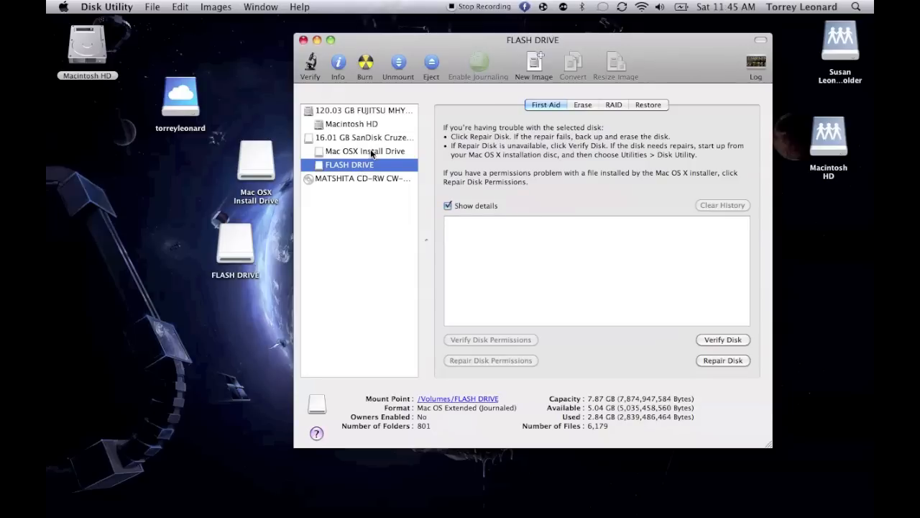
click(368, 151)
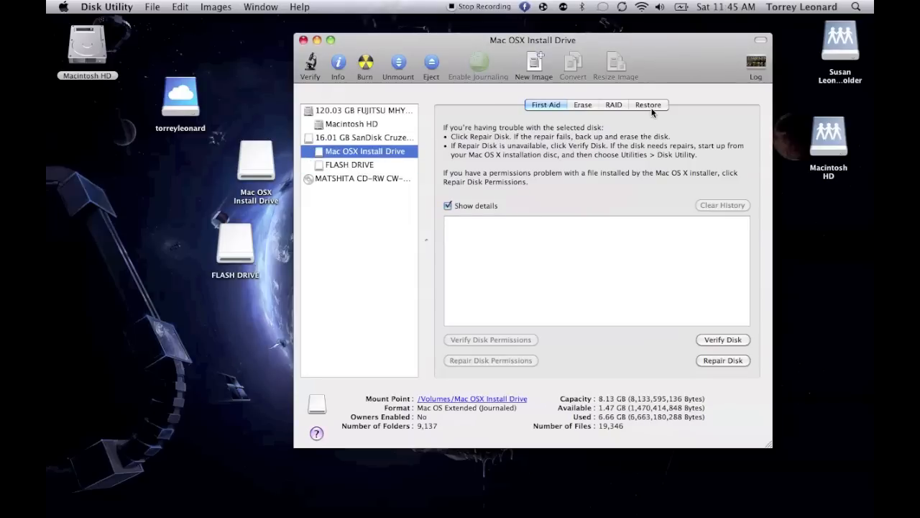
In Restore, make the Mac OSX Install Drive volume the erase-and-restore destination
click(647, 104)
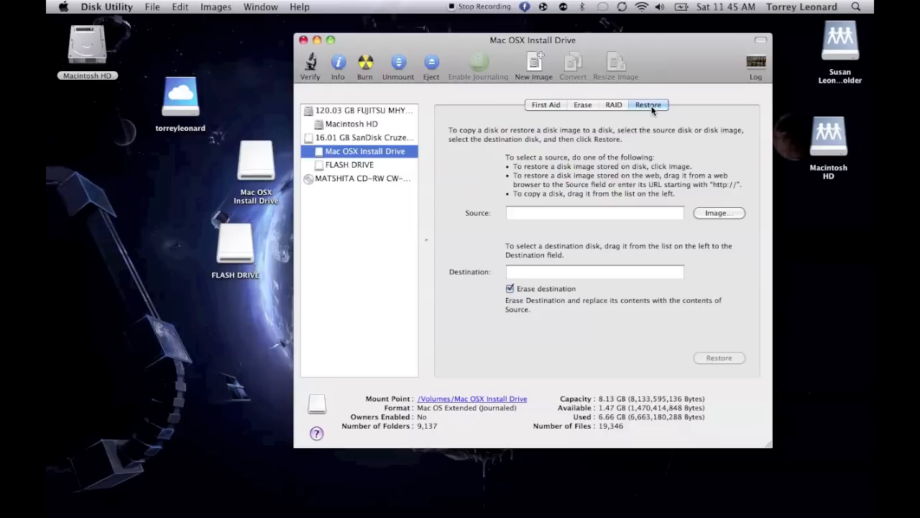
mouse_move(712, 213)
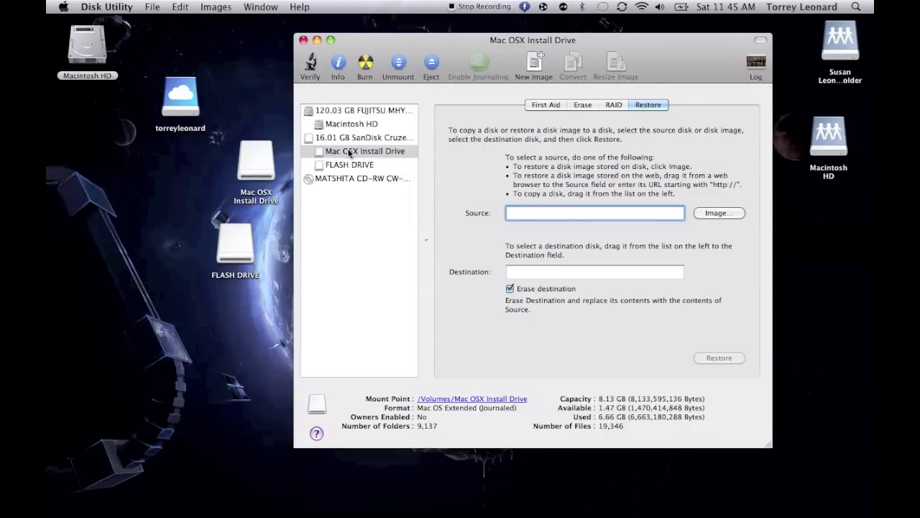
drag(362, 151, 593, 271)
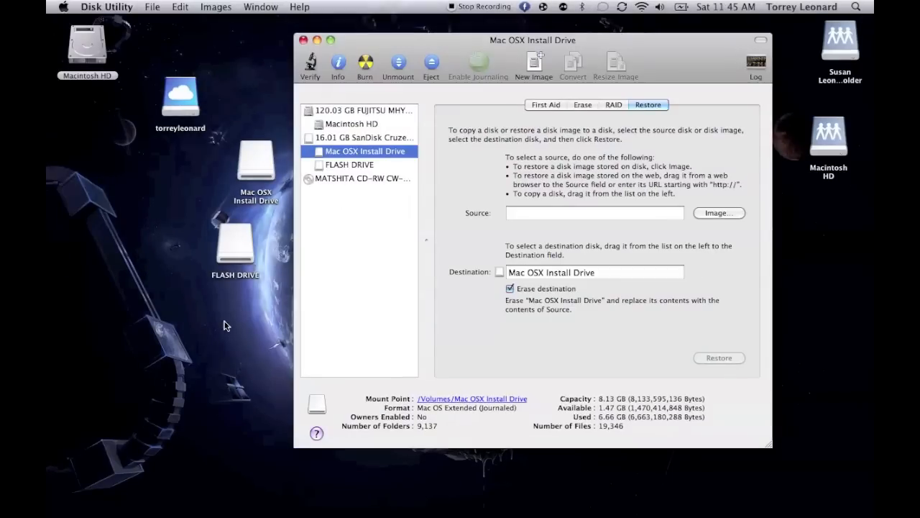
mouse_move(279, 143)
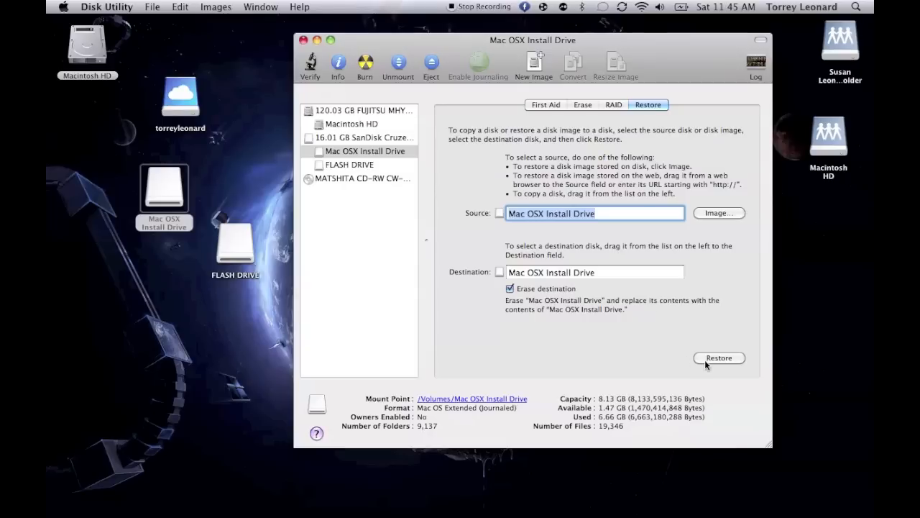
mouse_move(719, 358)
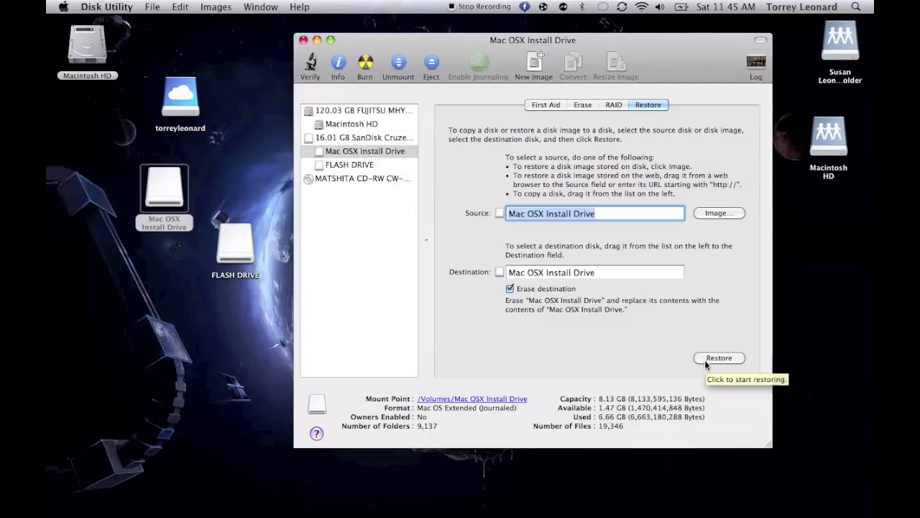
mouse_move(366, 151)
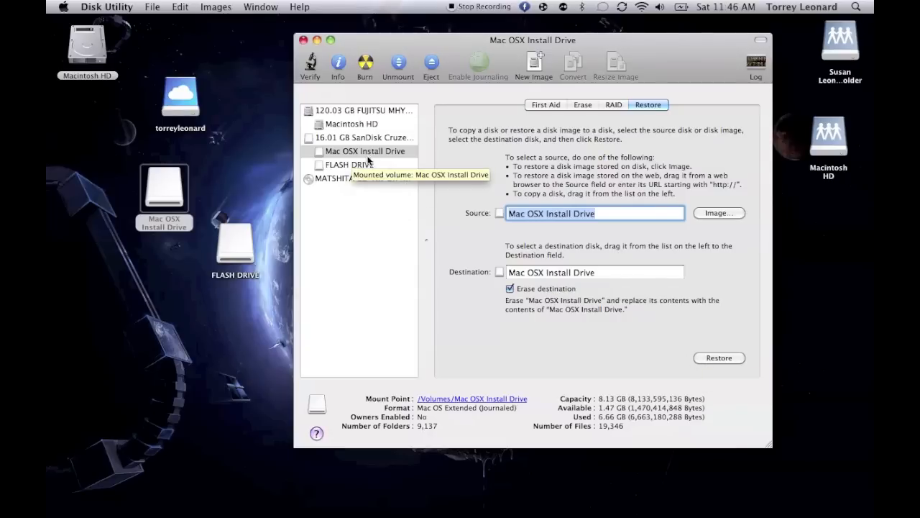
mouse_move(729, 376)
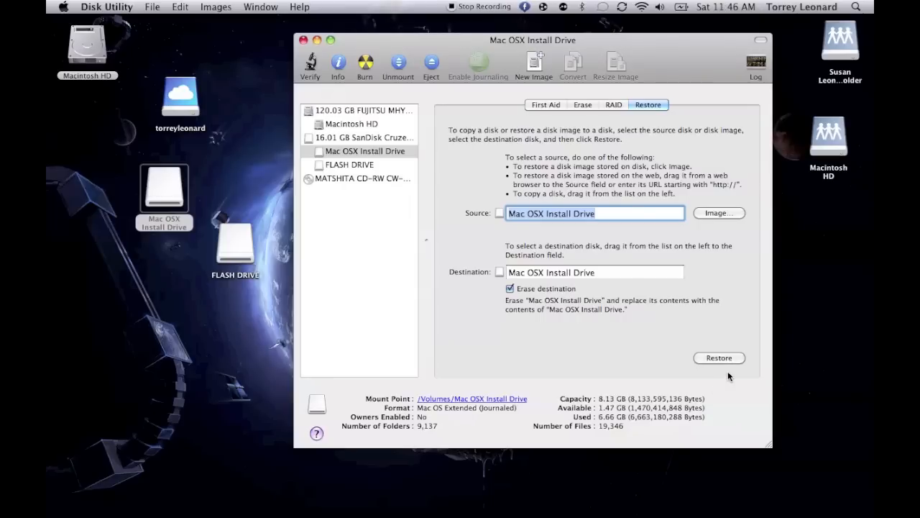
mouse_move(302, 41)
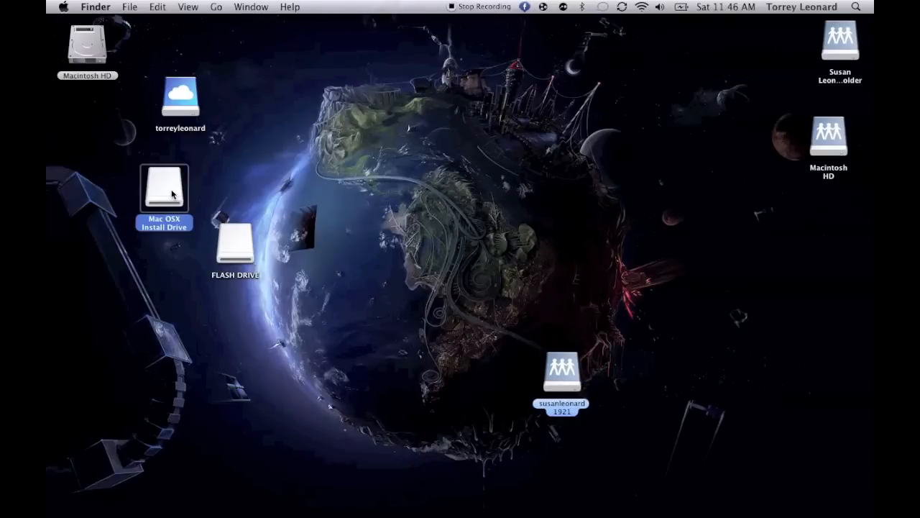
Open Mac OSX Install Drive in Finder to reveal Install Mac OS X and its companion items
double_click(164, 188)
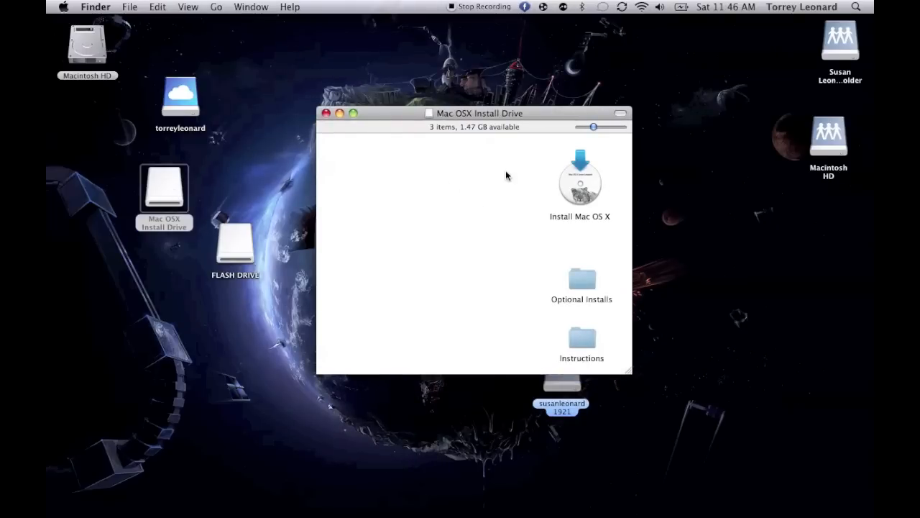
mouse_move(493, 358)
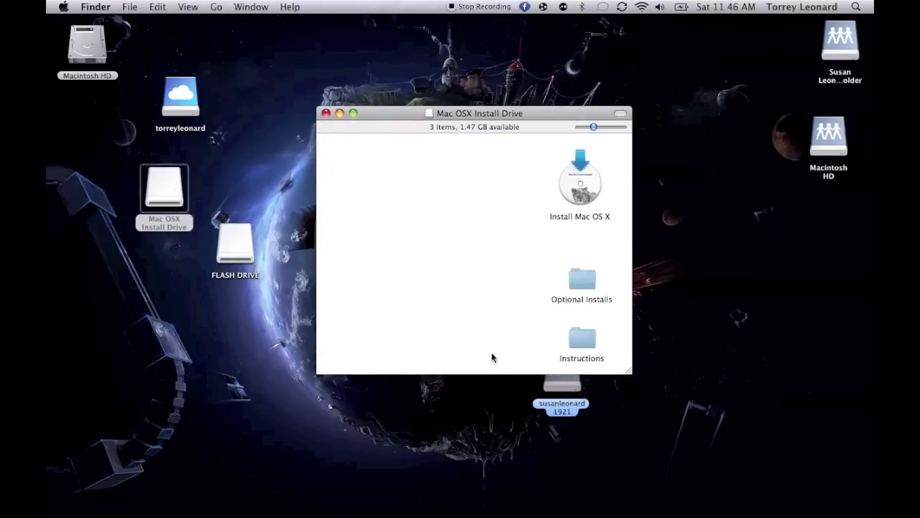
mouse_move(456, 191)
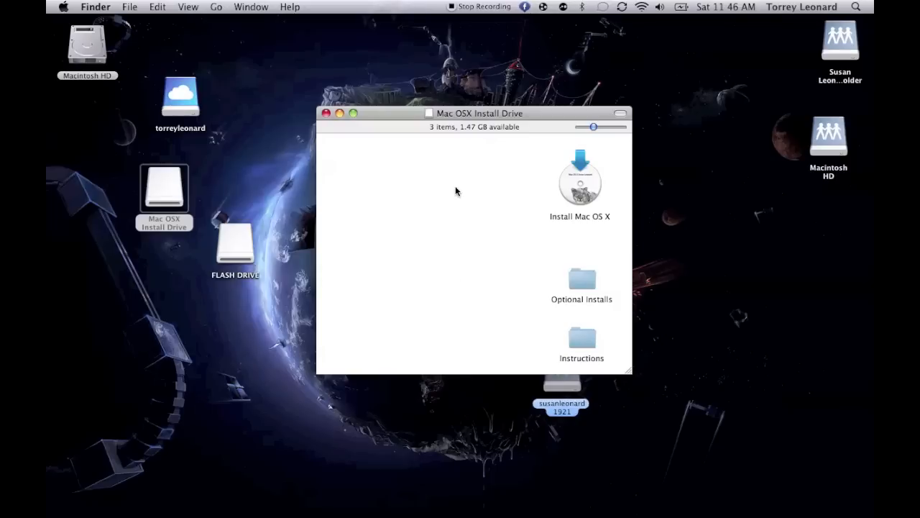
mouse_move(582, 332)
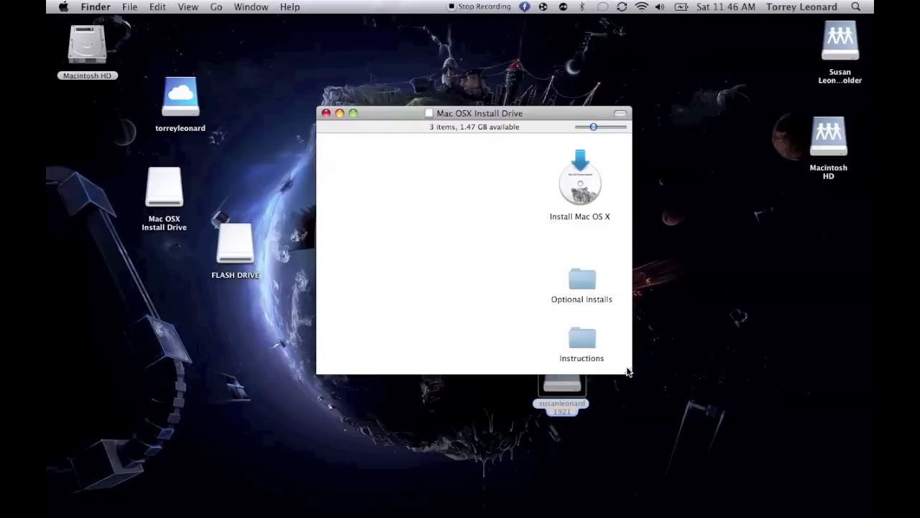
mouse_move(525, 196)
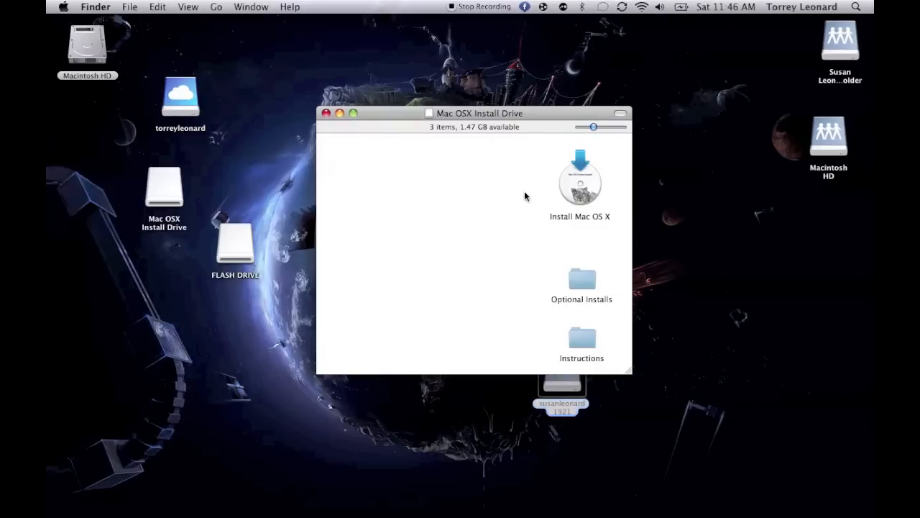